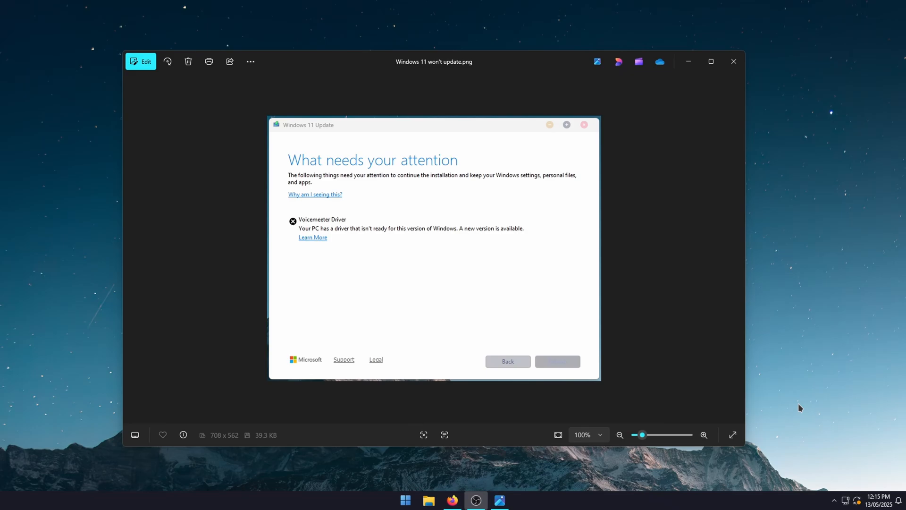
mouse_move(285, 234)
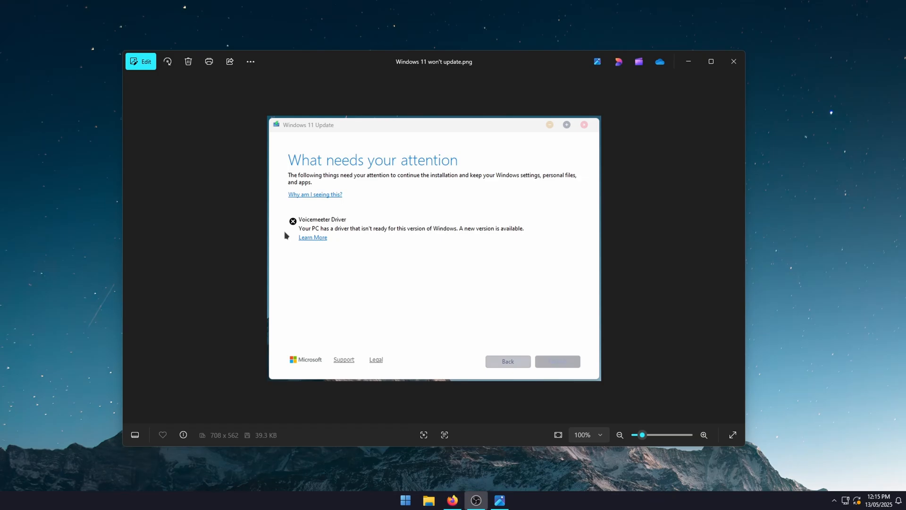
mouse_move(232, 304)
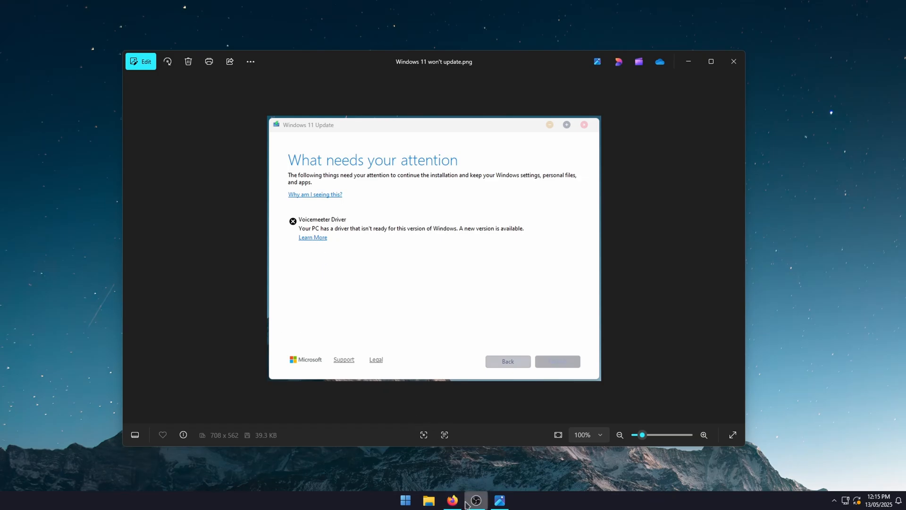
Switch from the update-block screenshot to the VB-Audio Voicemeeter page in Firefox
click(452, 500)
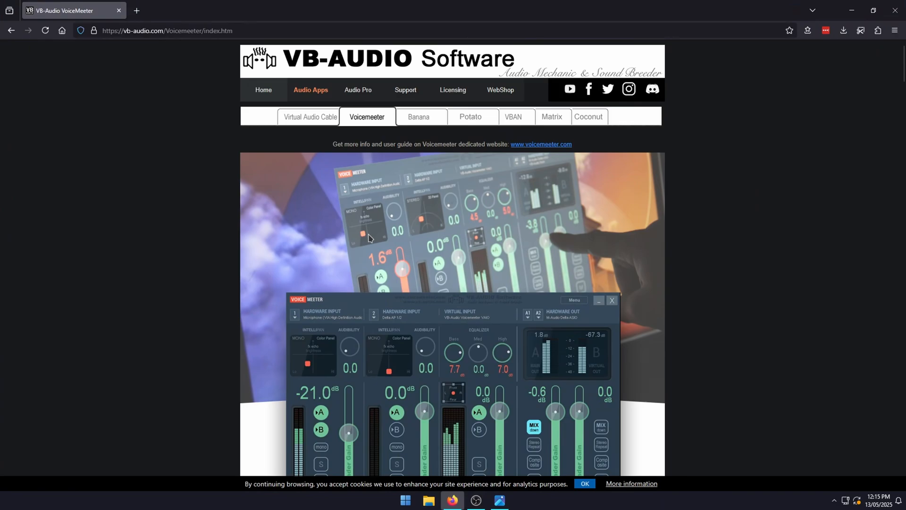
Reveal the Voicemeeter 1.1.1.9 Download section, then return to the Windows update screenshot in Photos
scroll(down, 3)
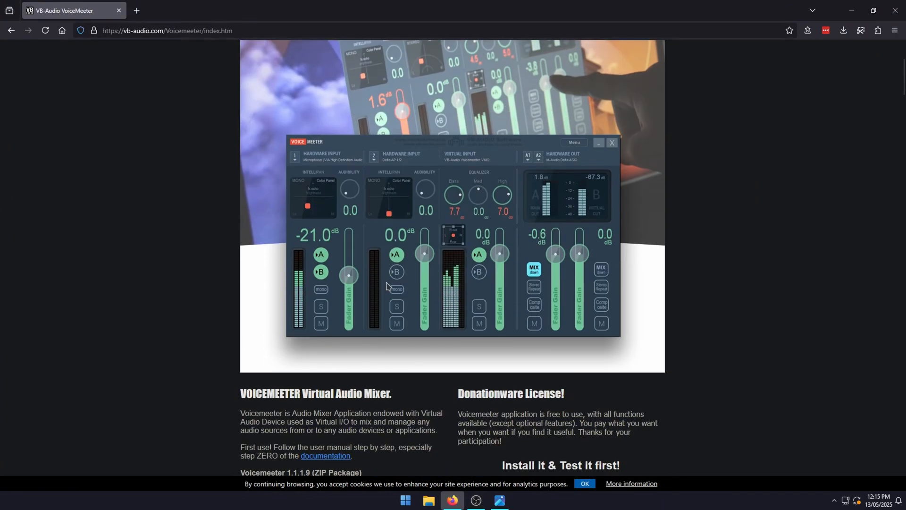
scroll(down, 3)
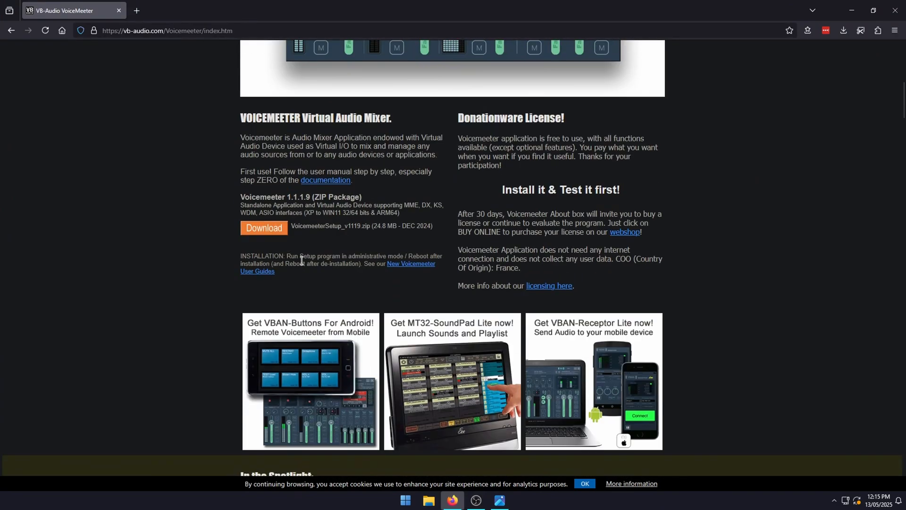
mouse_move(330, 272)
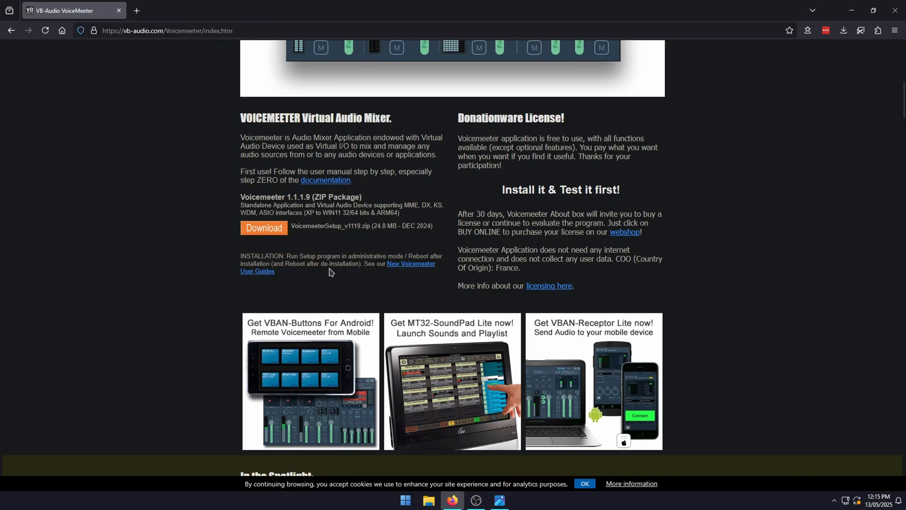
click(499, 499)
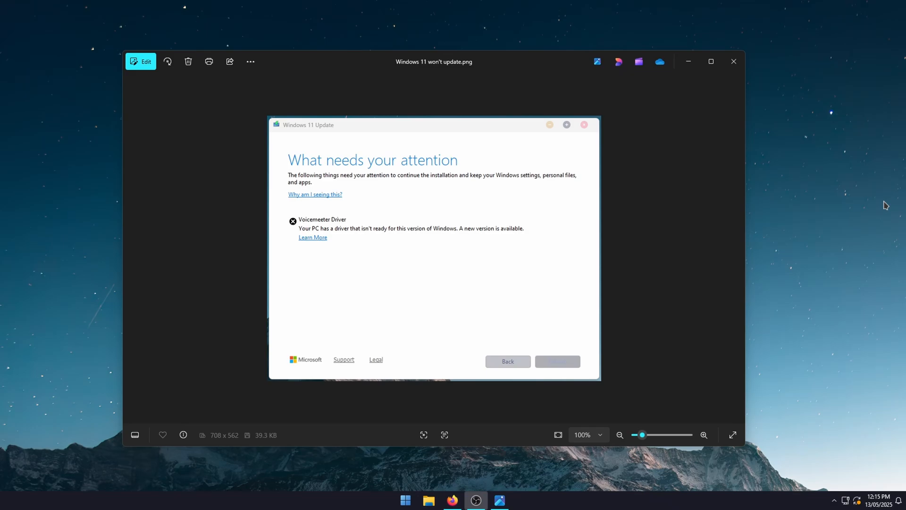
mouse_move(856, 260)
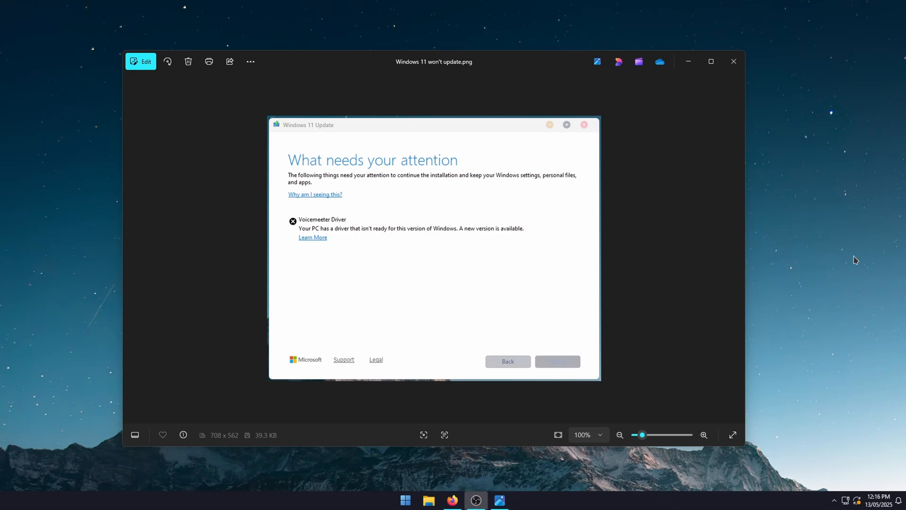